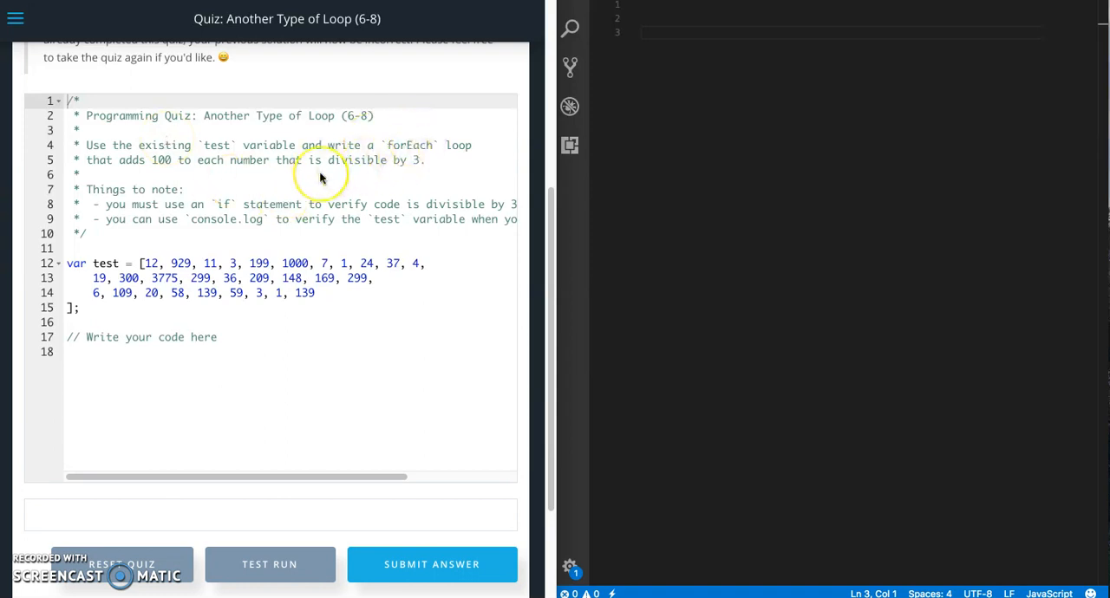
pyautogui.moveTo(123, 173)
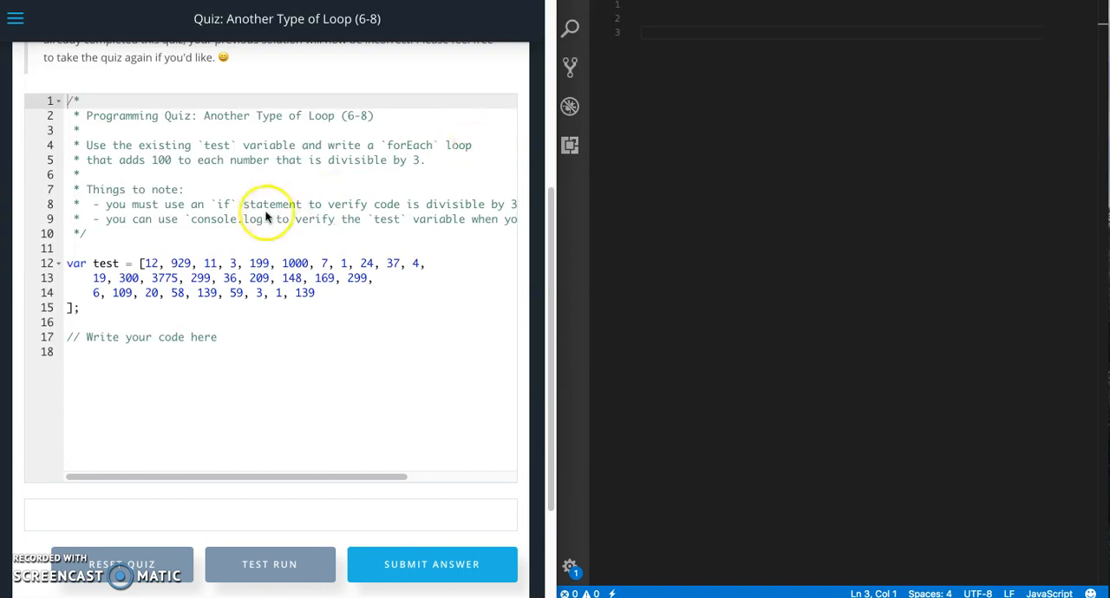
pyautogui.moveTo(251, 451)
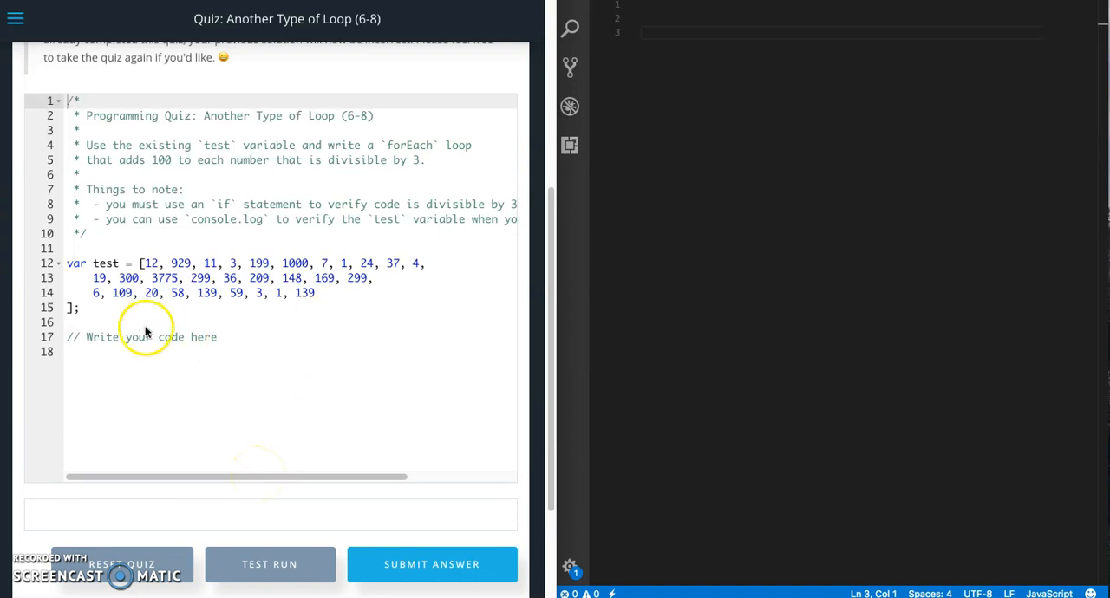
pyautogui.moveTo(105, 264)
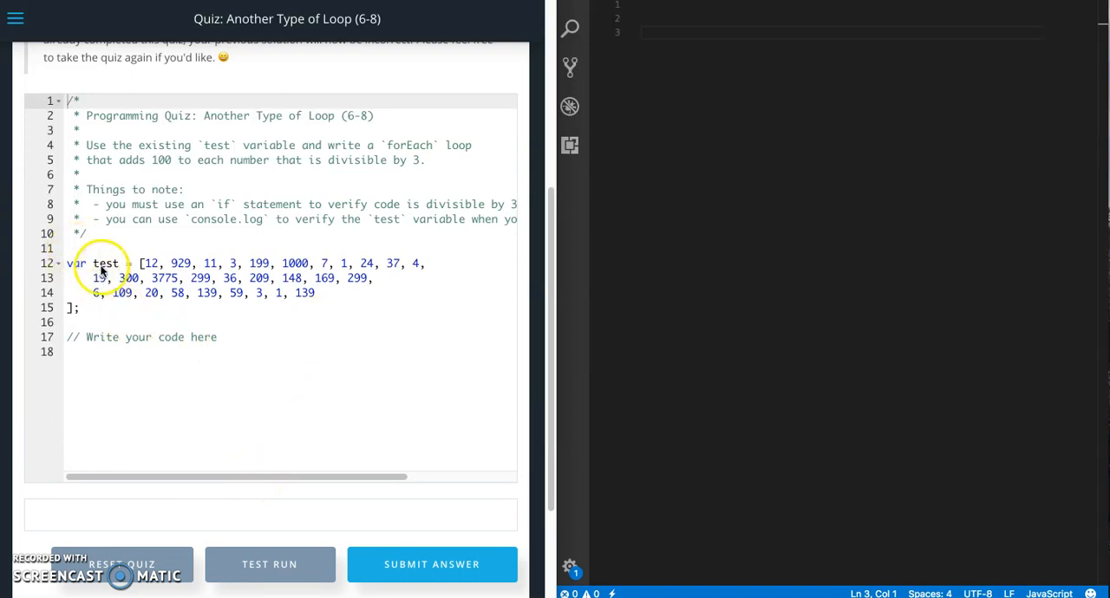
pyautogui.moveTo(233, 328)
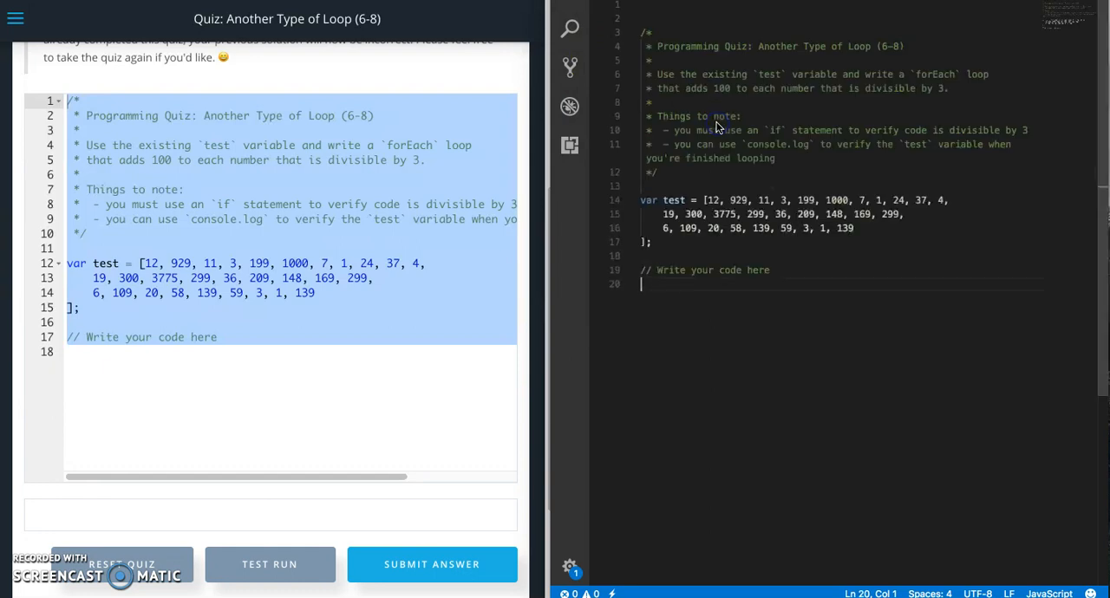
# - Add test.forEach(function (value, i, arr) {}) below the starter code
pyautogui.click(777, 271)
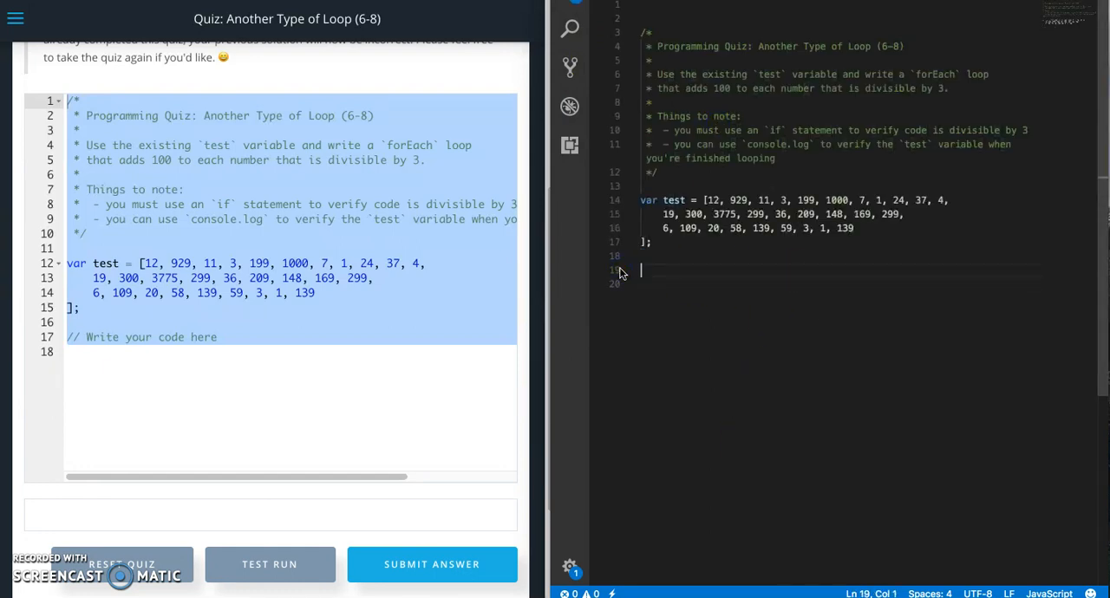
pyautogui.write('test')
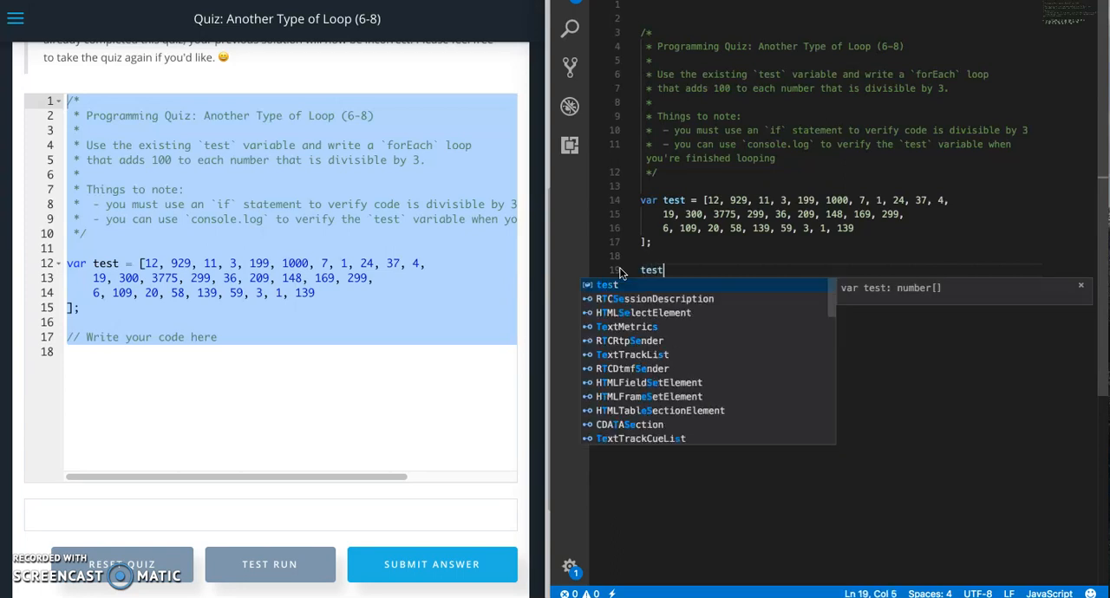
pyautogui.write('.')
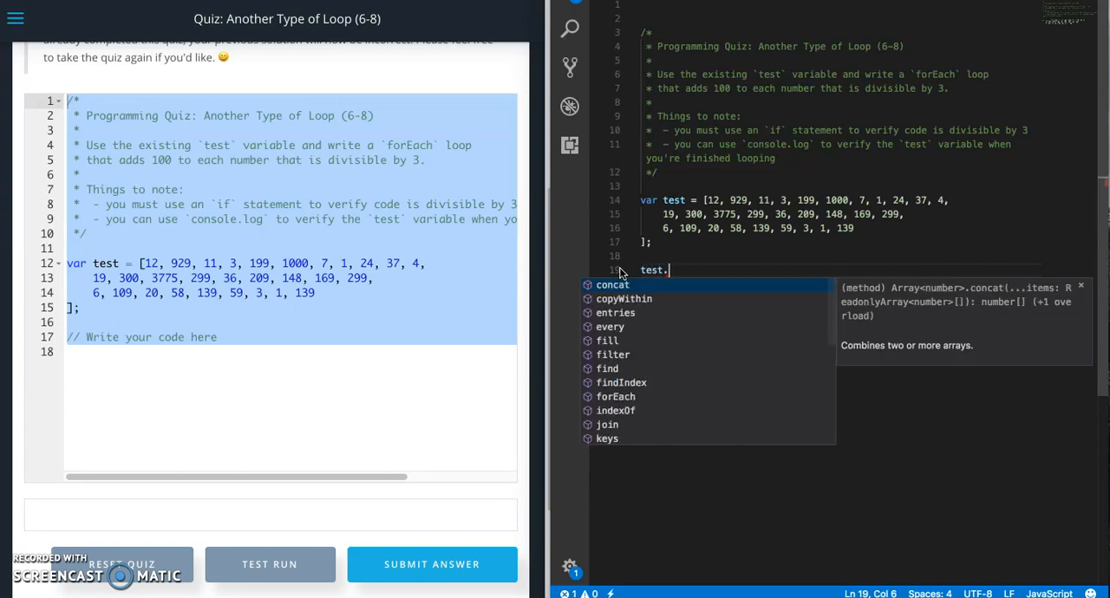
pyautogui.write('forEach')
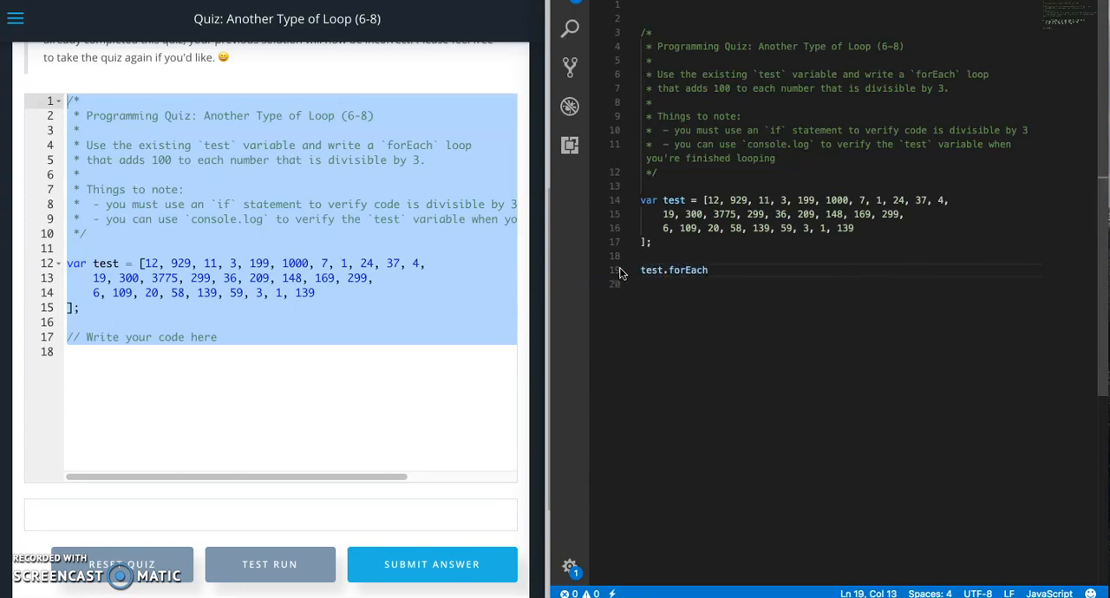
pyautogui.write('(')
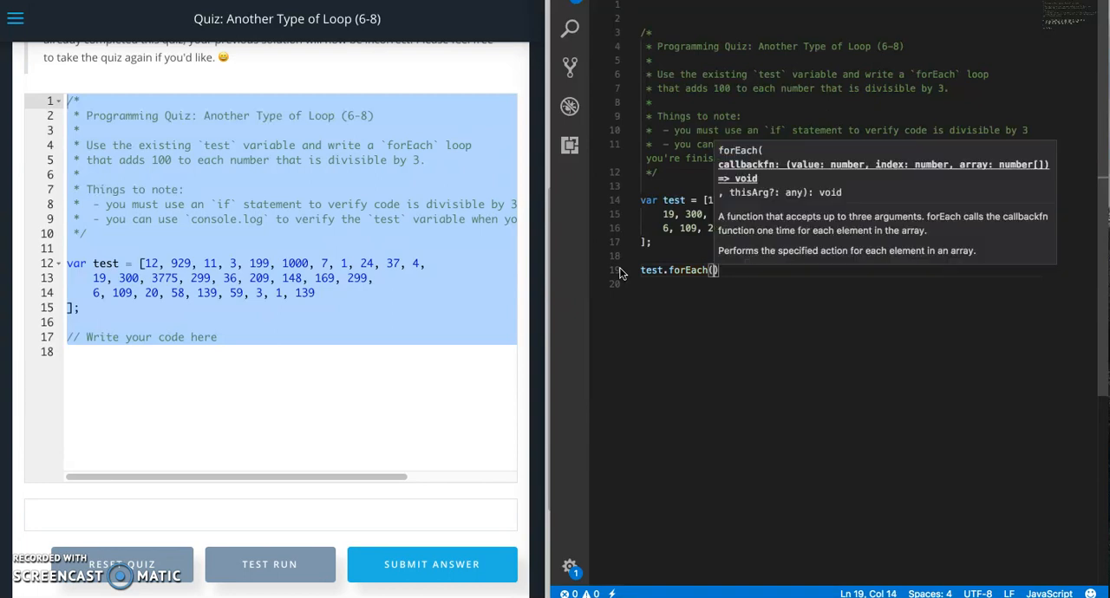
pyautogui.write('function')
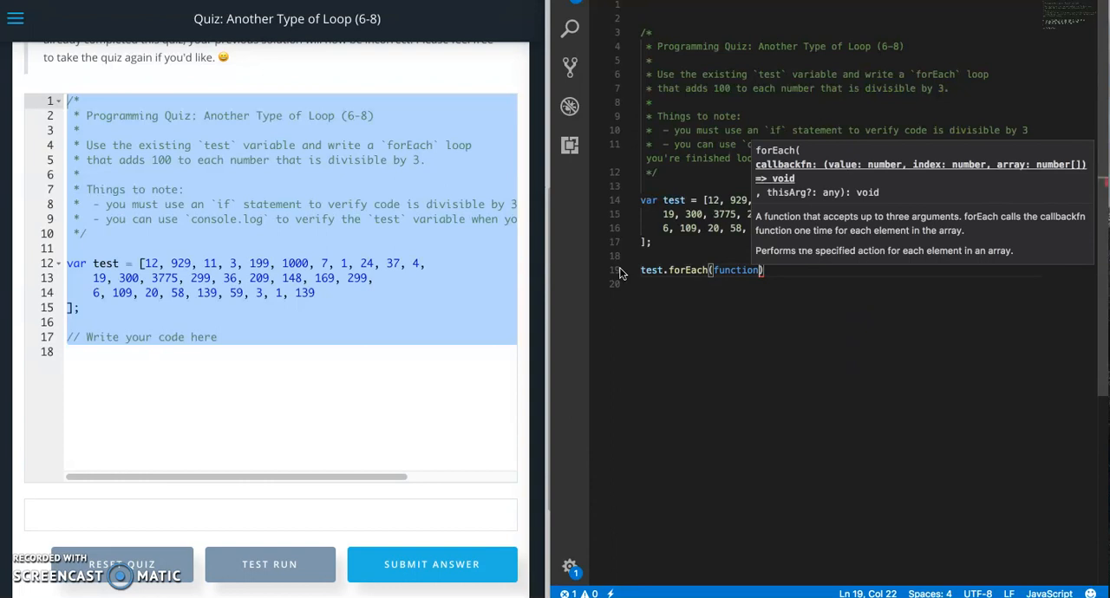
pyautogui.write('()')
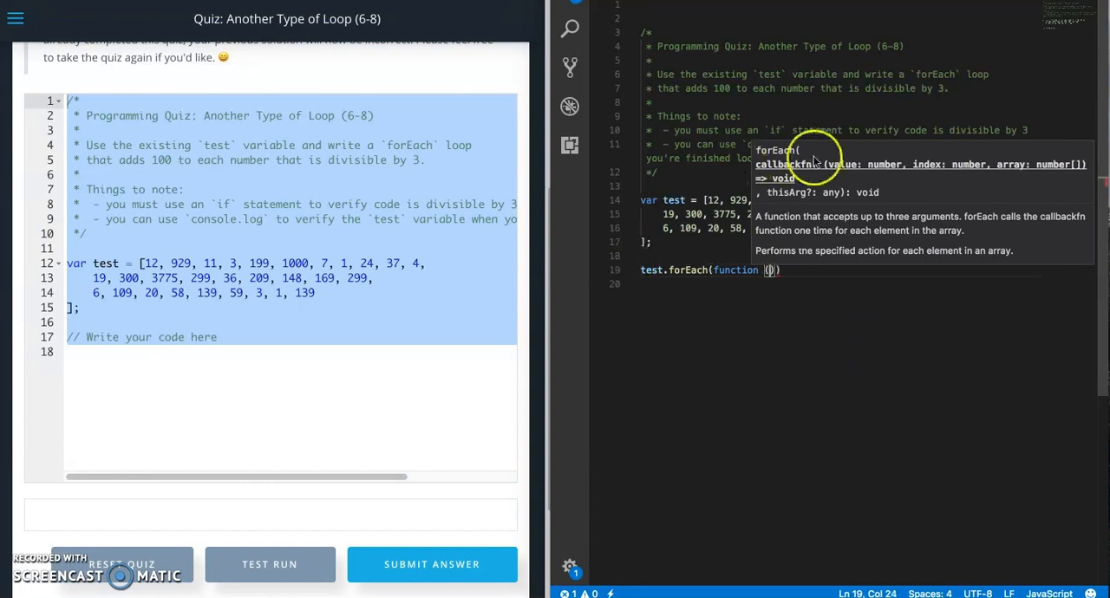
pyautogui.moveTo(916, 163)
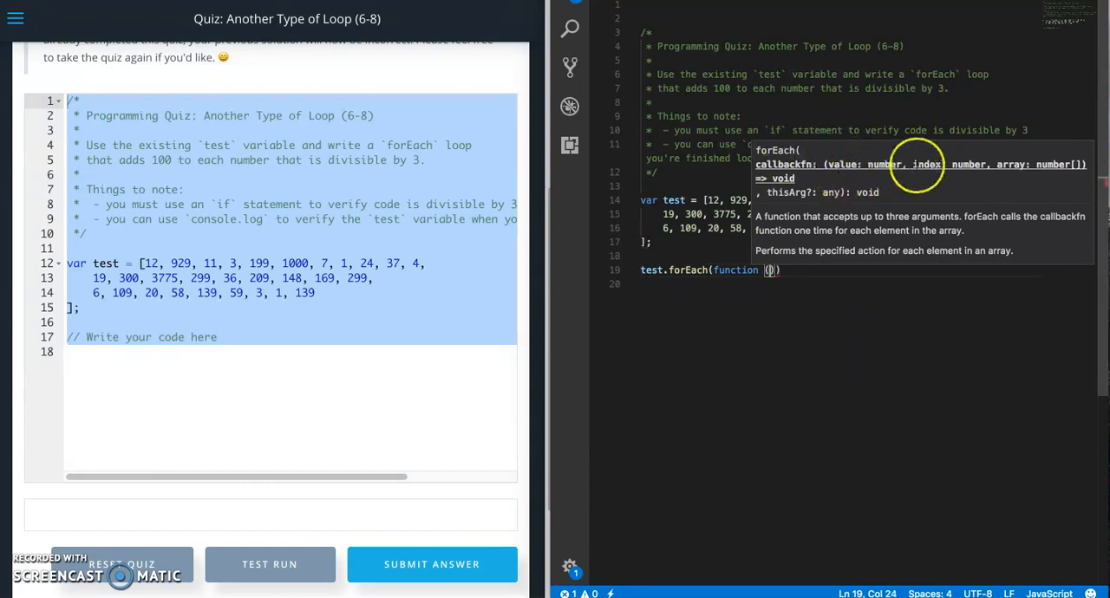
pyautogui.moveTo(772, 361)
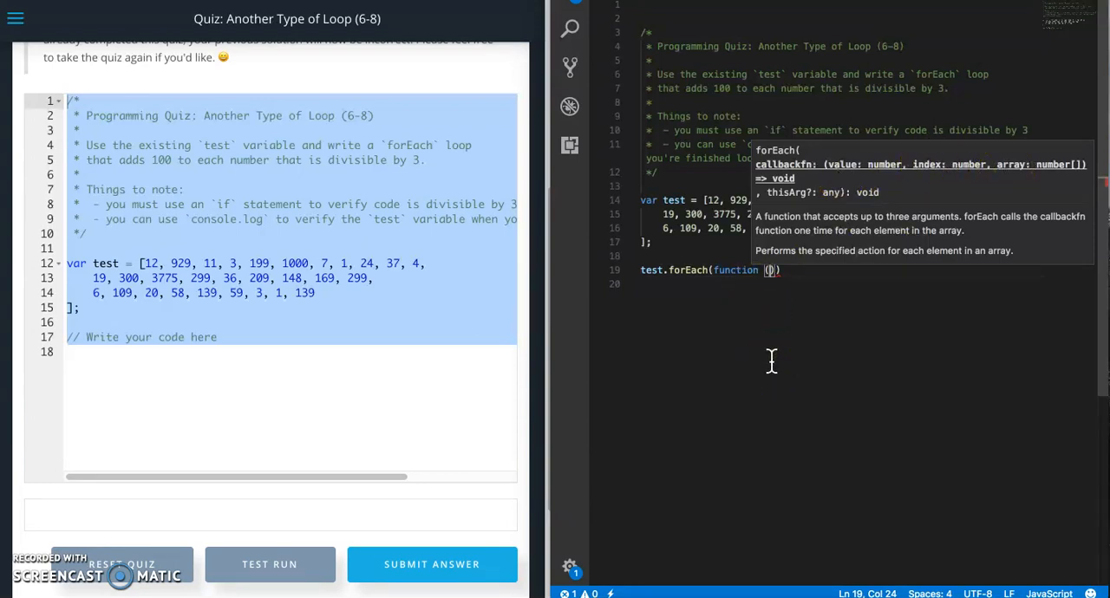
pyautogui.write('value, i, arr')
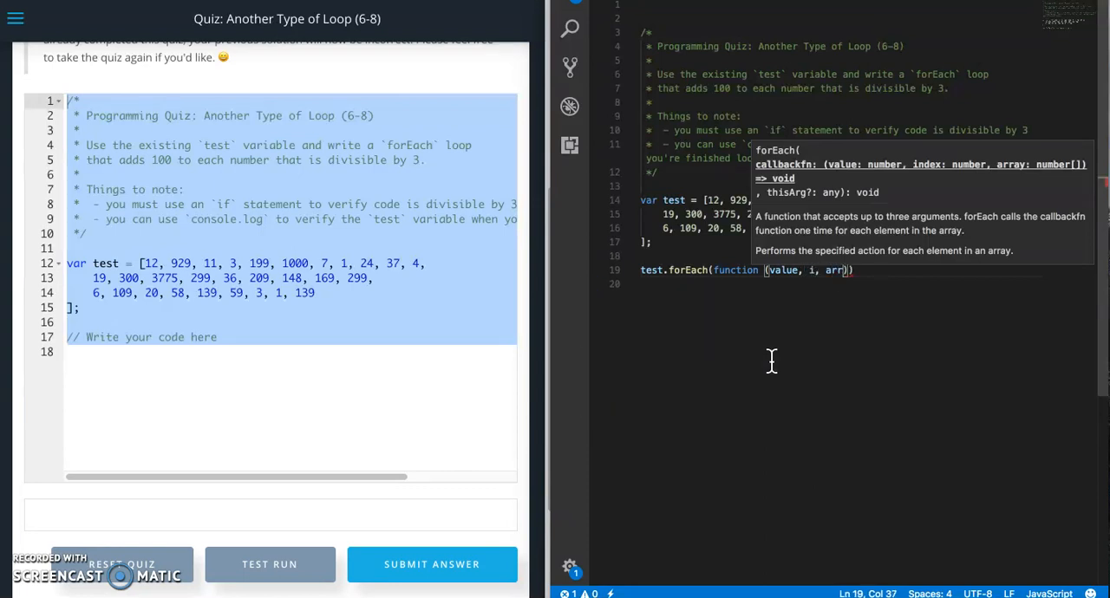
pyautogui.write('{}')
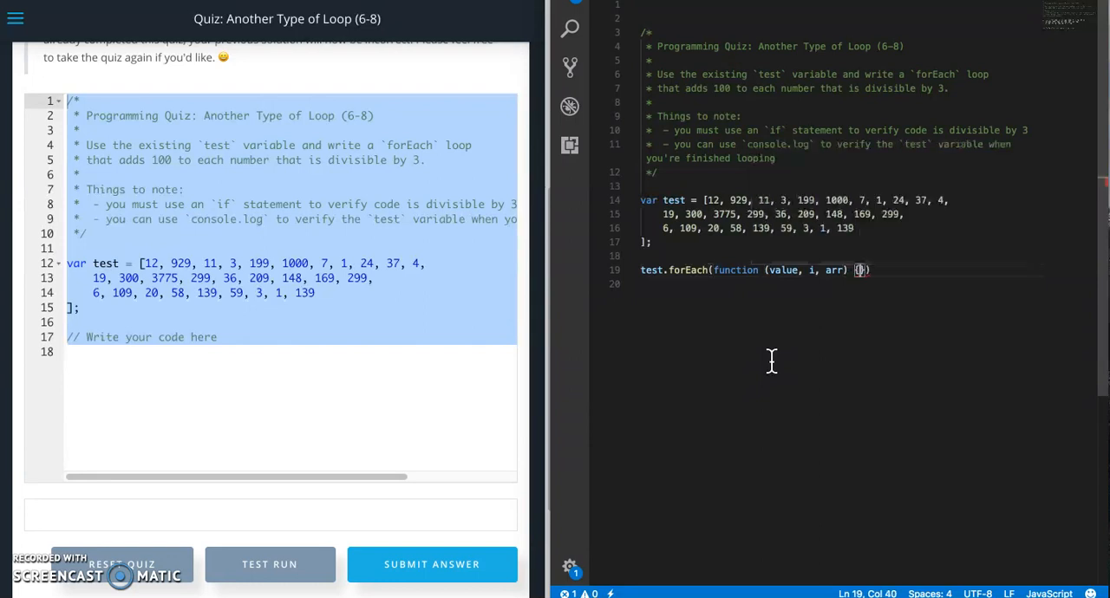
# - Add an if (value % 3 === 0) { } block inside the callback body
pyautogui.press('Enter')
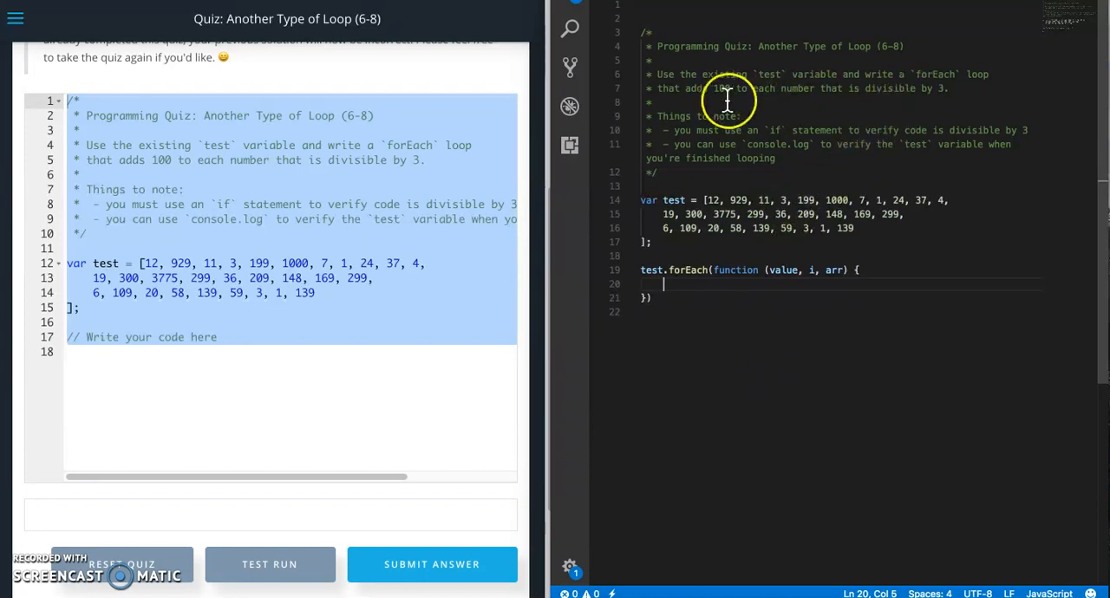
pyautogui.write('if')
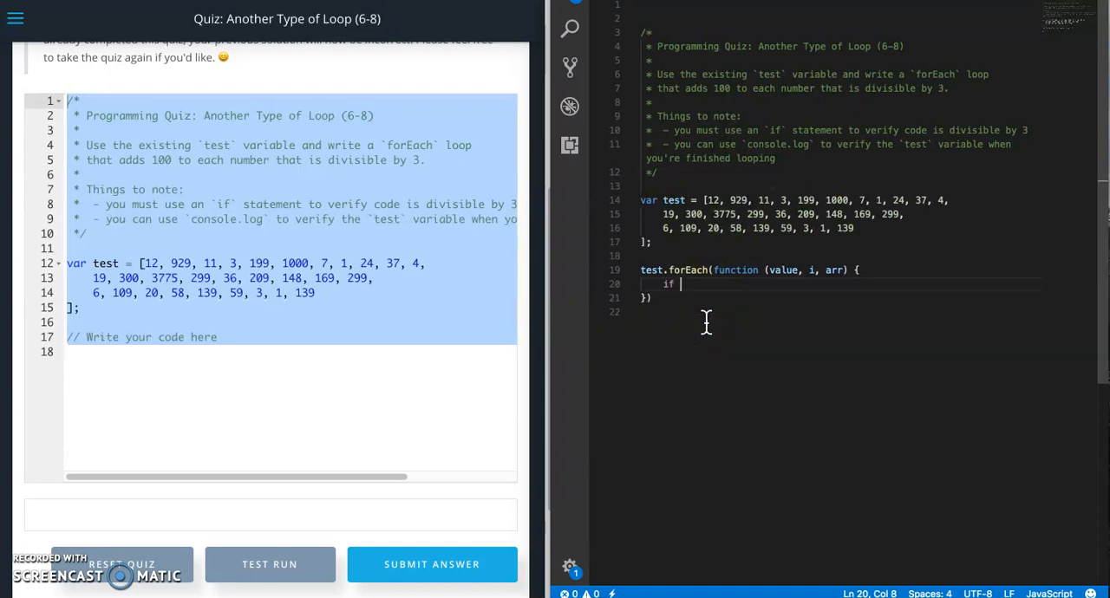
pyautogui.write('(value %')
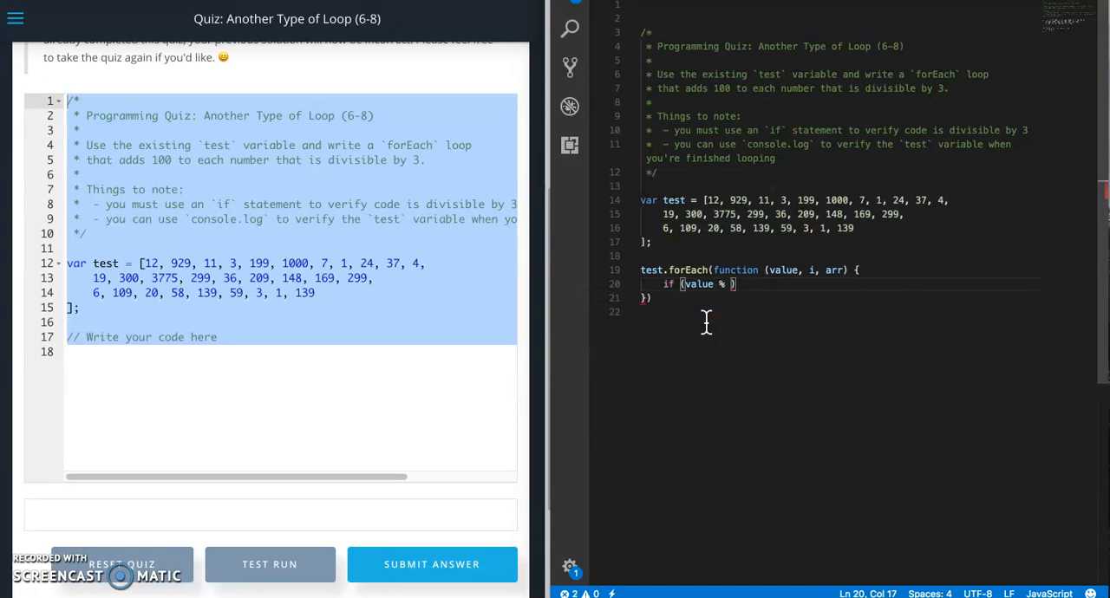
pyautogui.write('3')
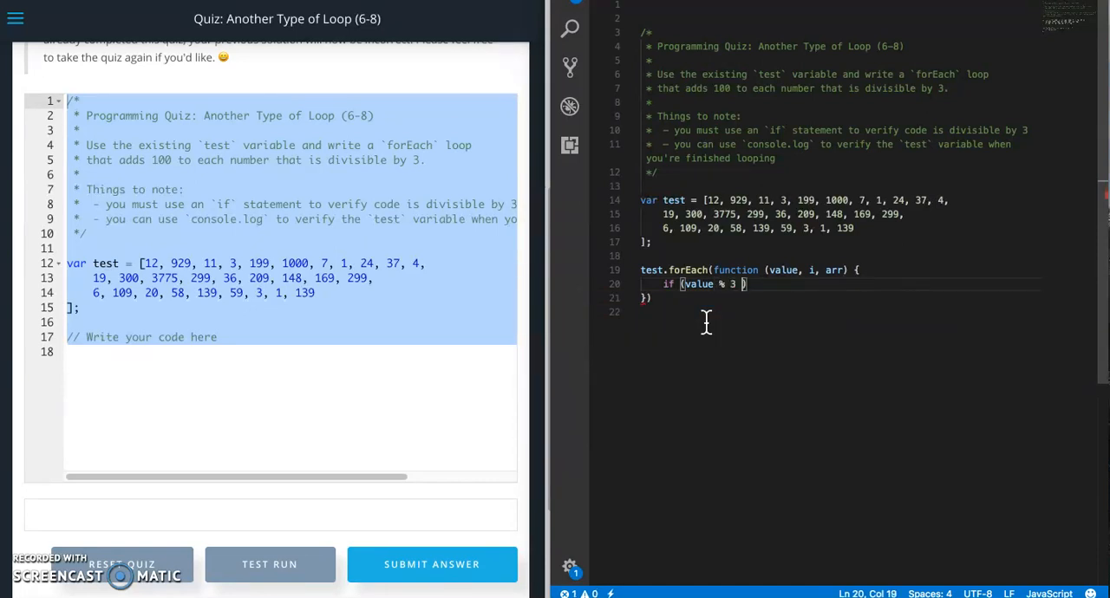
pyautogui.write('=== 0)')
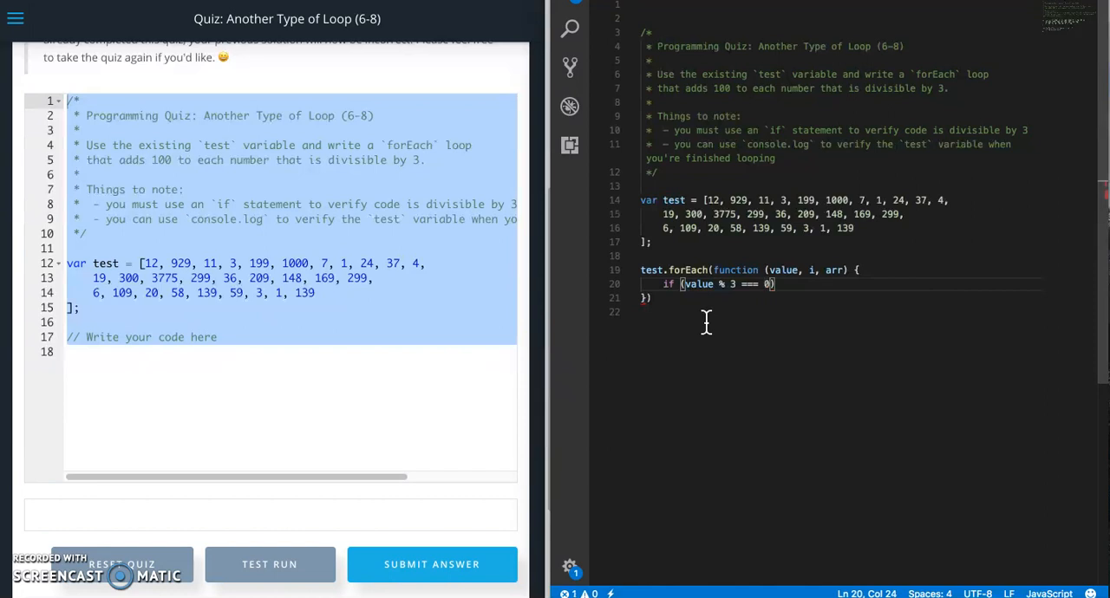
pyautogui.write('{')
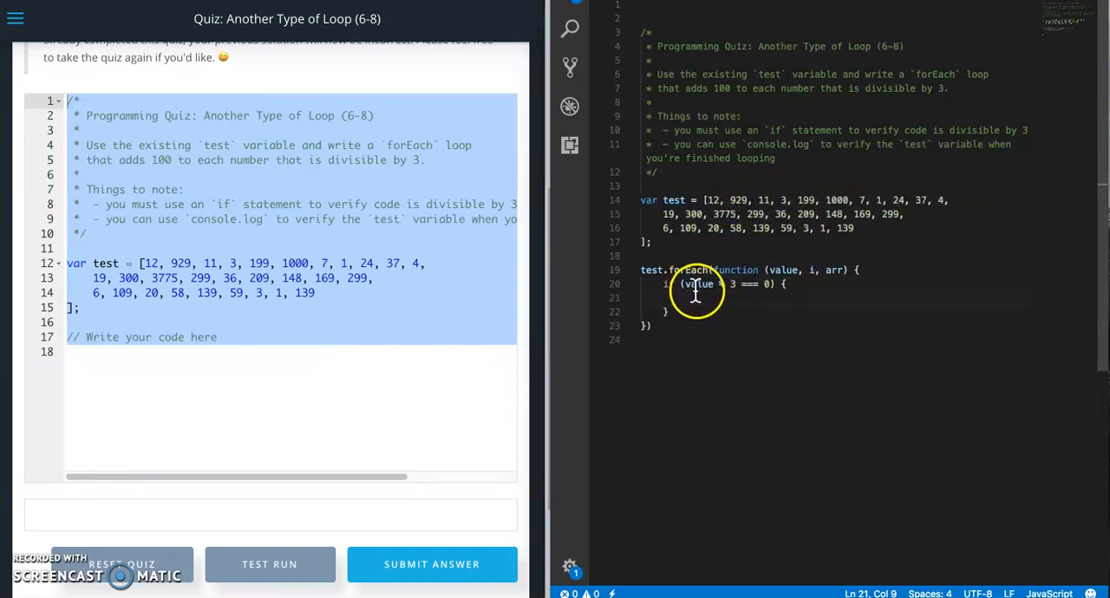
pyautogui.moveTo(697, 284)
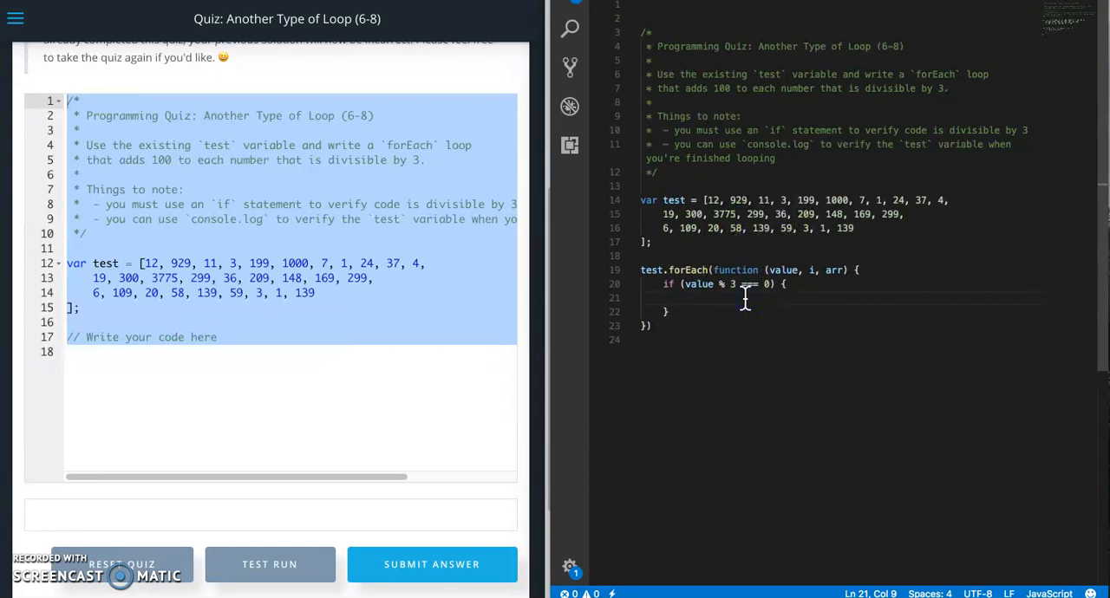
# - Write arr[i] += 100; inside the if block
pyautogui.write('arr[')
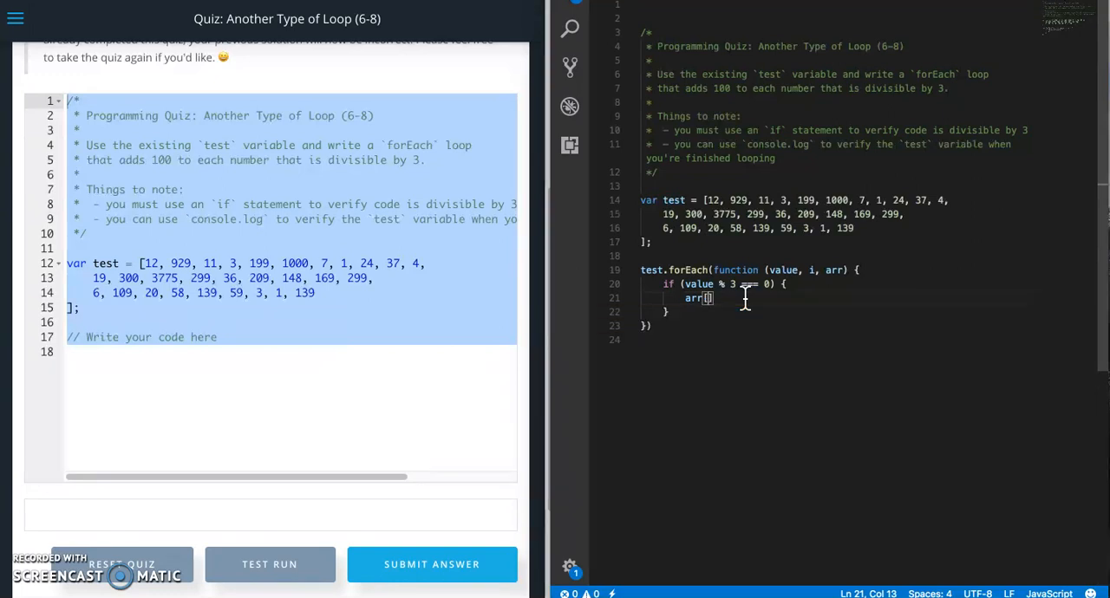
pyautogui.write('i')
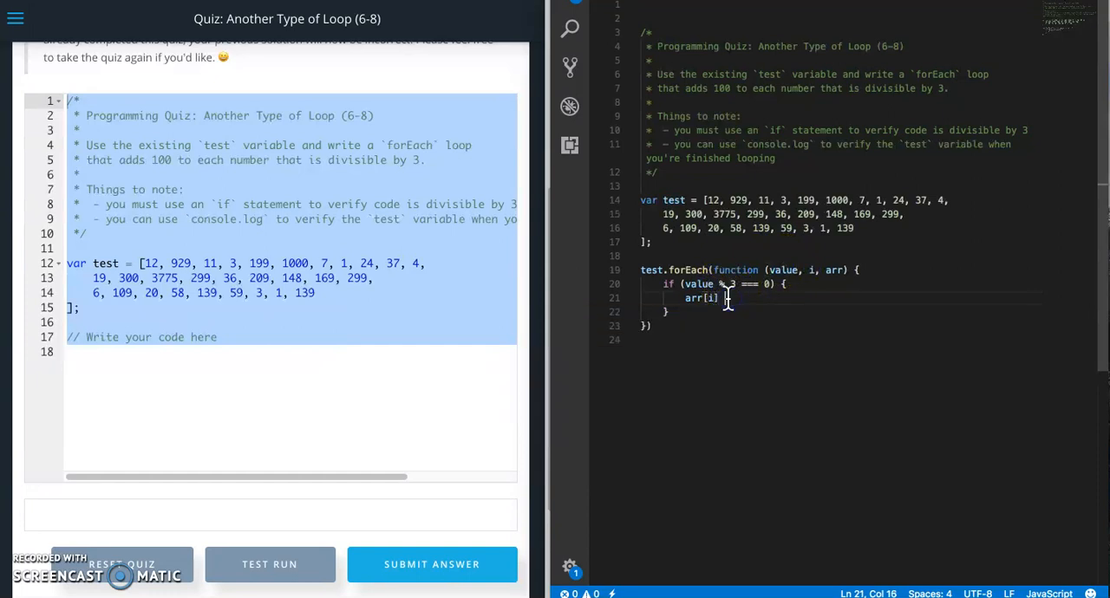
pyautogui.write('= 1')
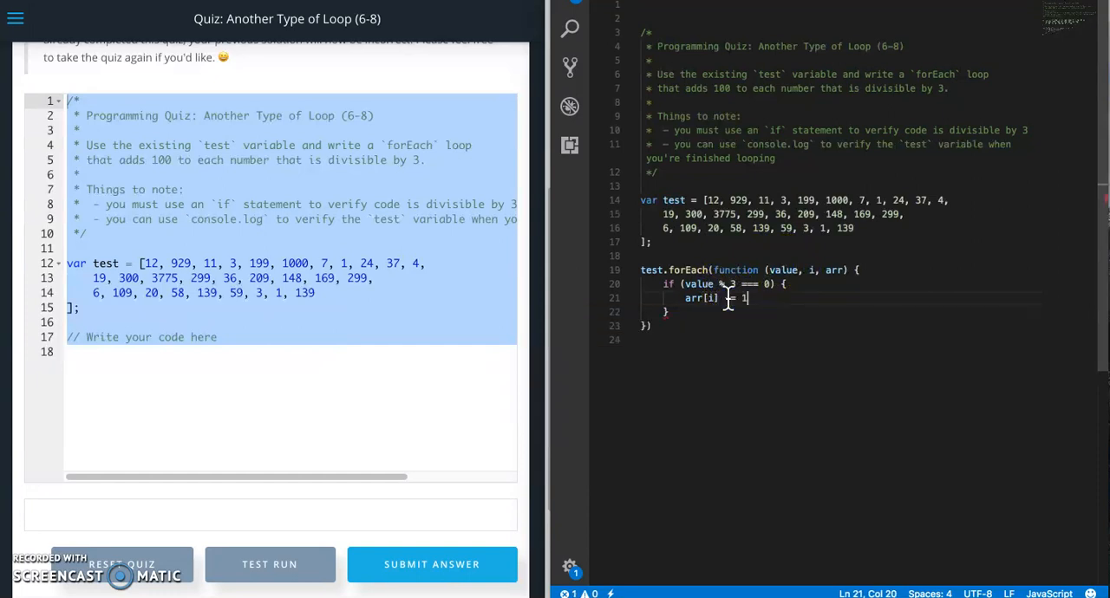
pyautogui.write('00;')
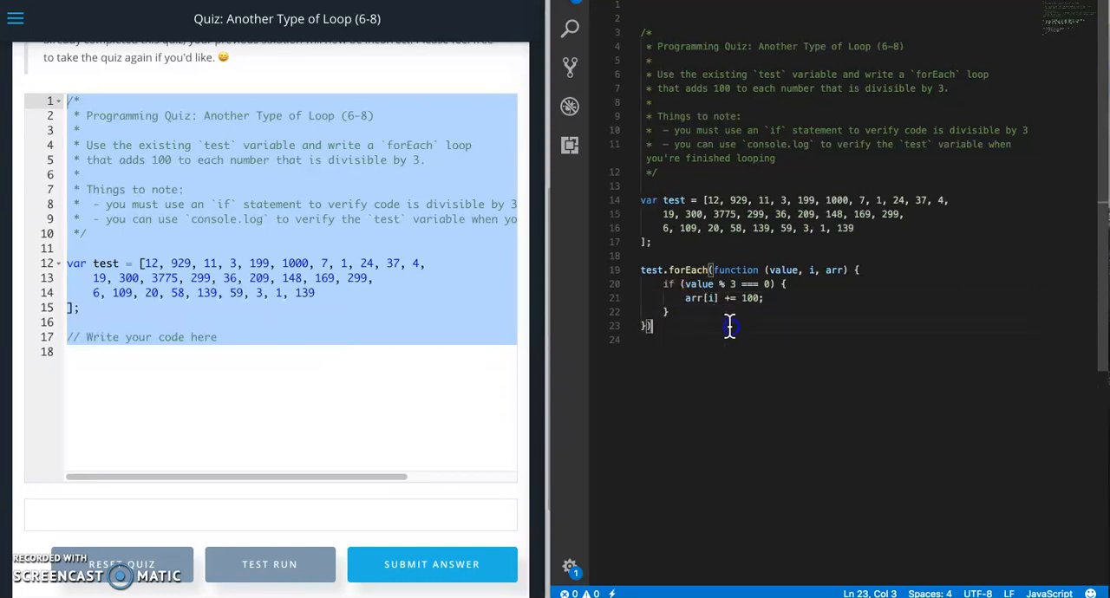
# - Add console.log(test); after the forEach loop
pyautogui.write('console')
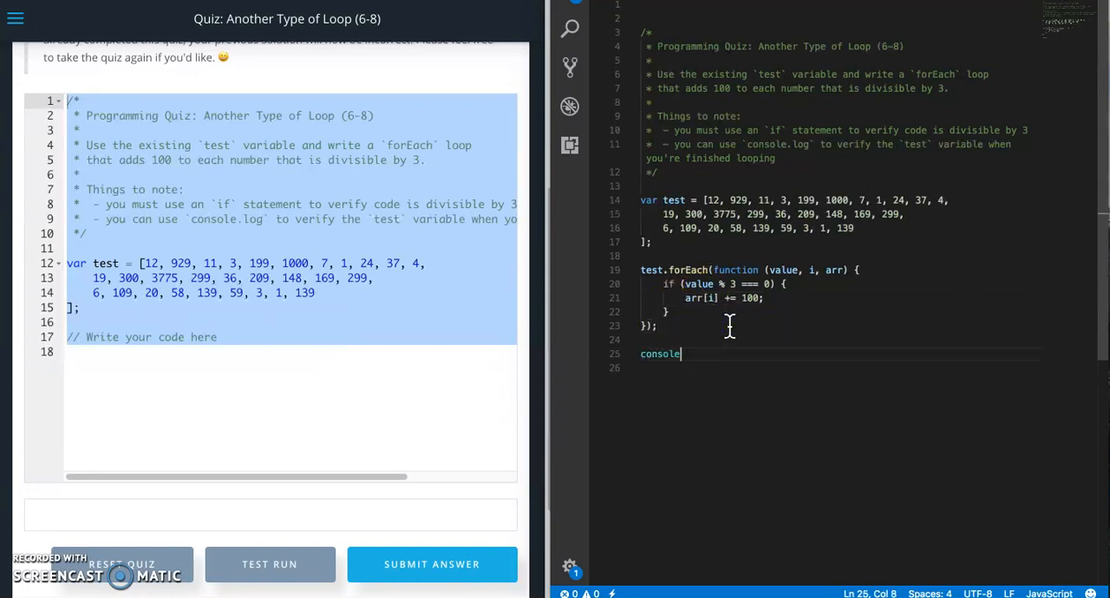
pyautogui.write('.log()')
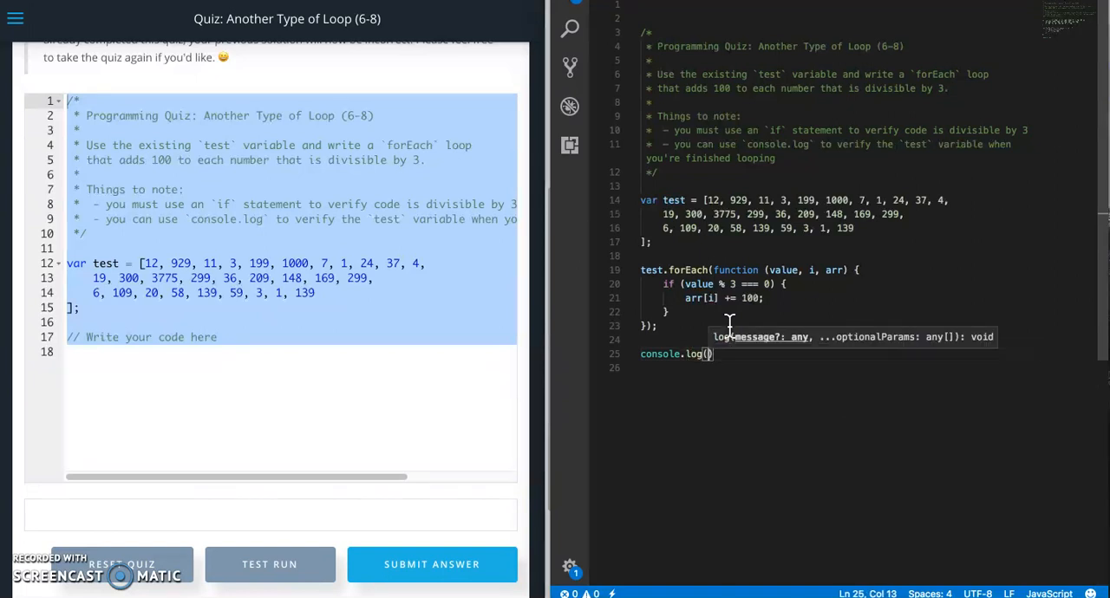
pyautogui.write('test')
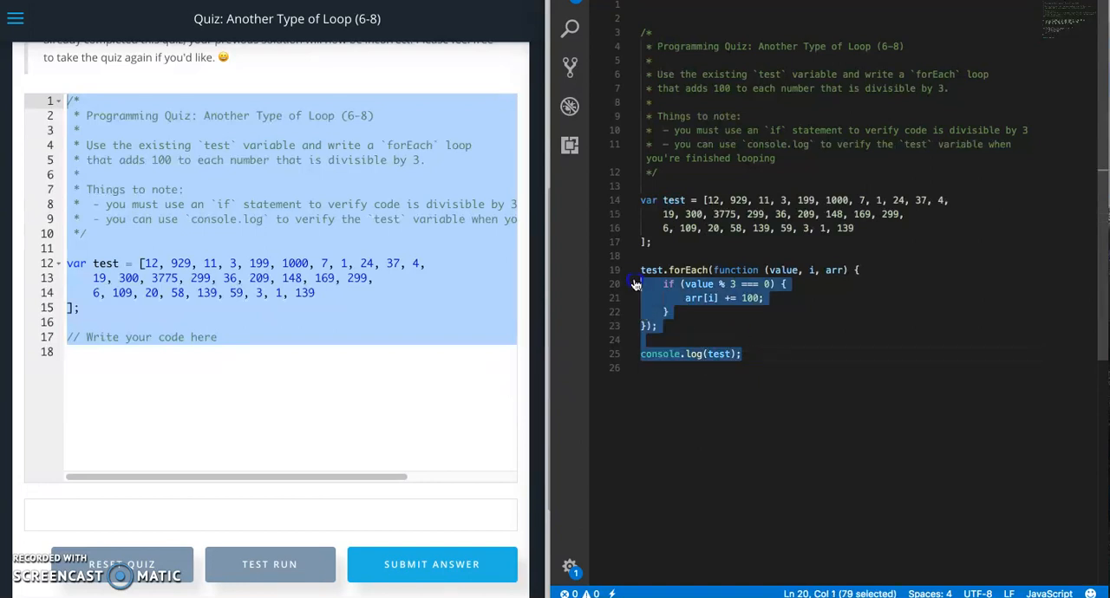
# - Paste the solution into the Udacity quiz editor and do a test run showing updated values like 112 and 103
pyautogui.click(256, 379)
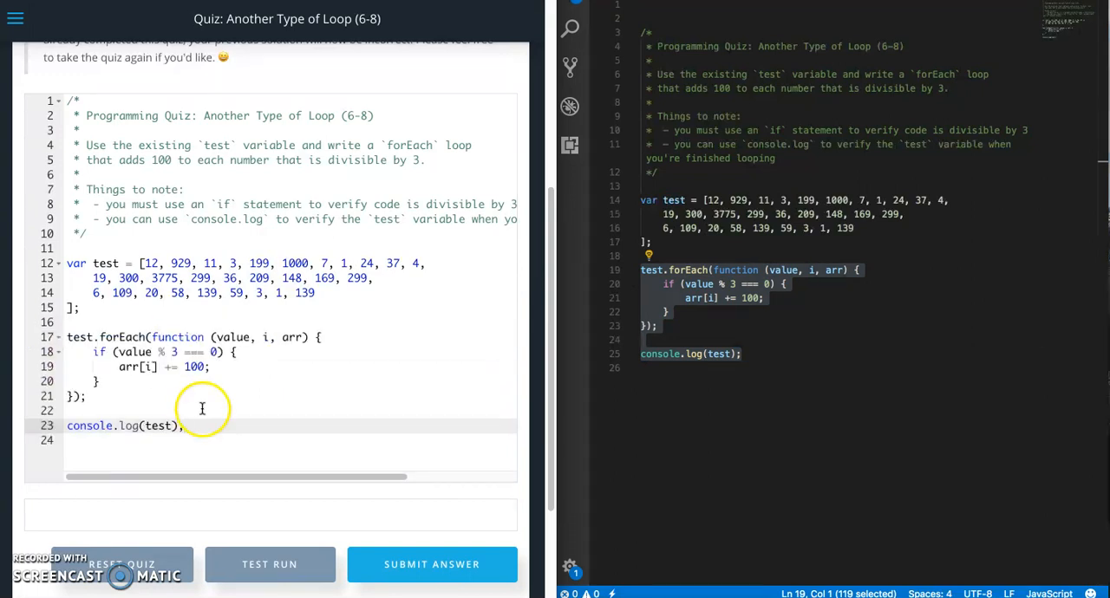
pyautogui.scroll(-3)
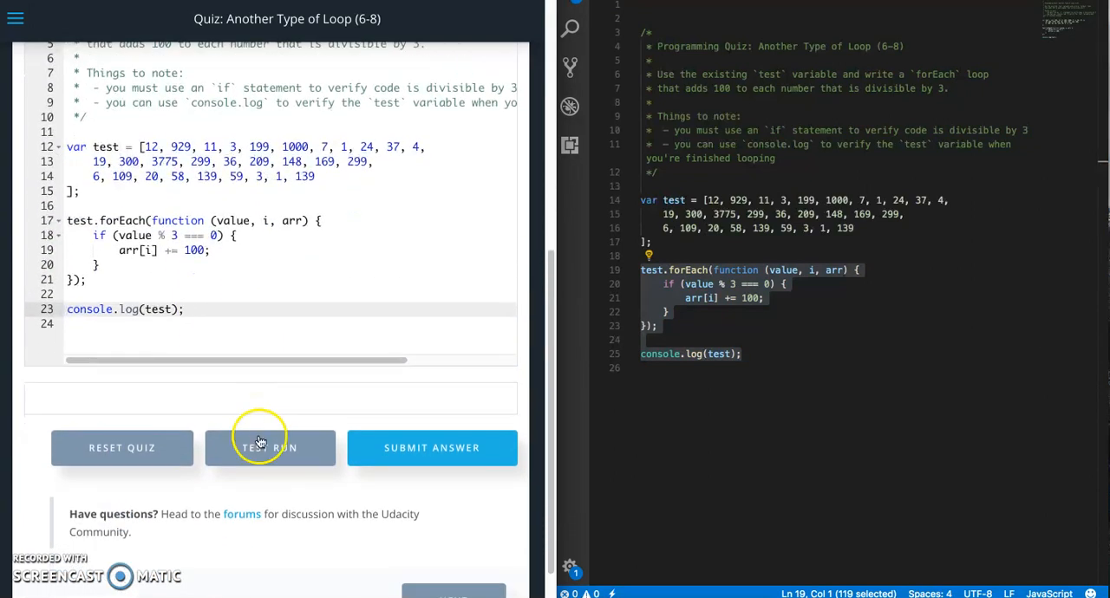
pyautogui.click(270, 447)
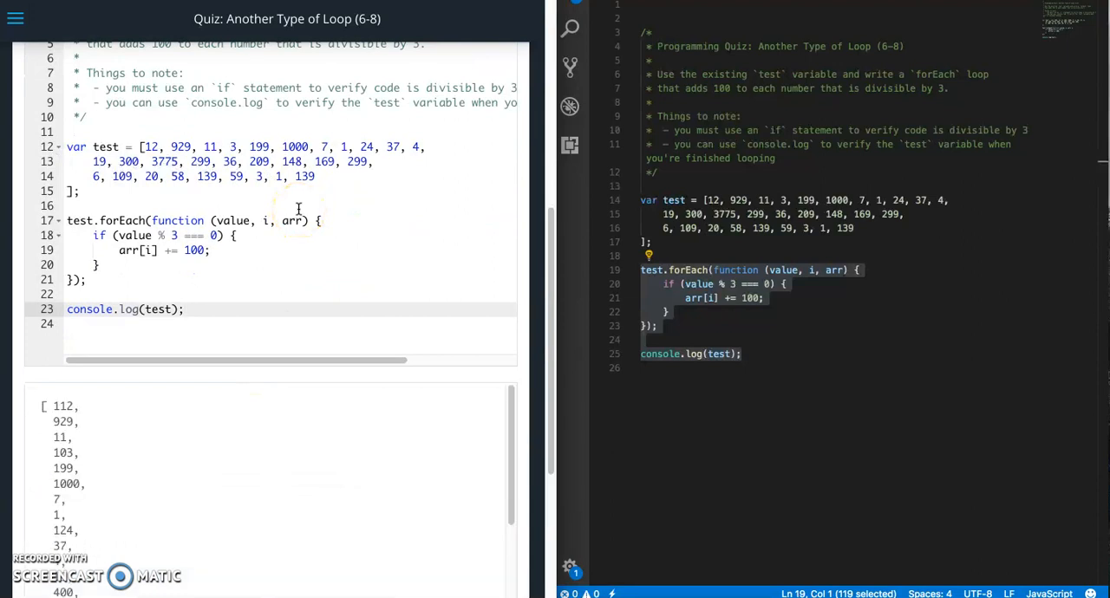
pyautogui.scroll(-3)
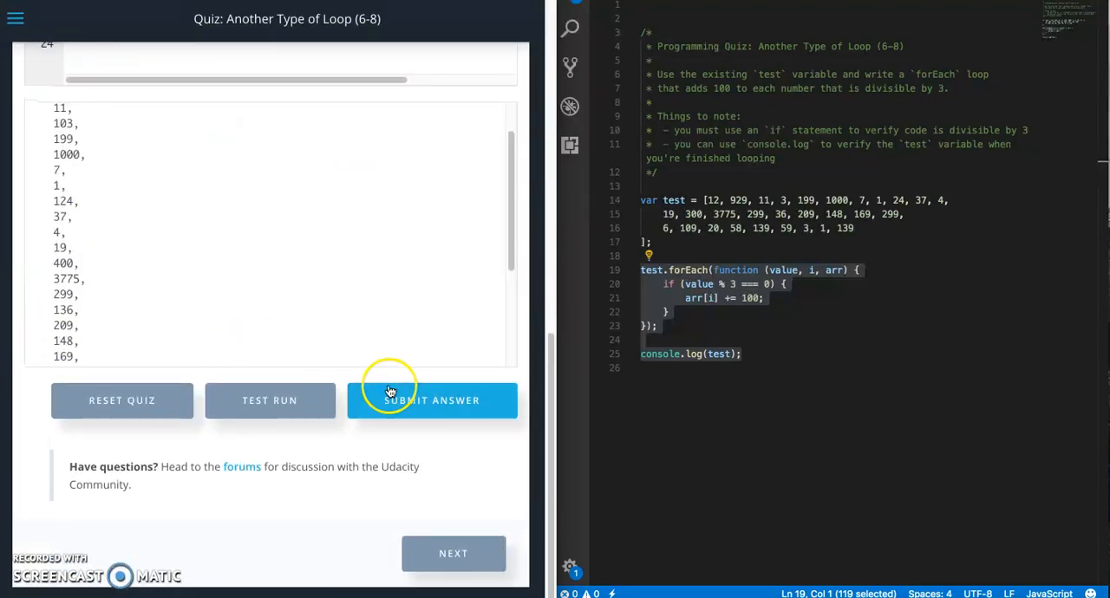
# - Submit the answer, confirm it passed all tests, and close the feedback dialog
pyautogui.click(431, 401)
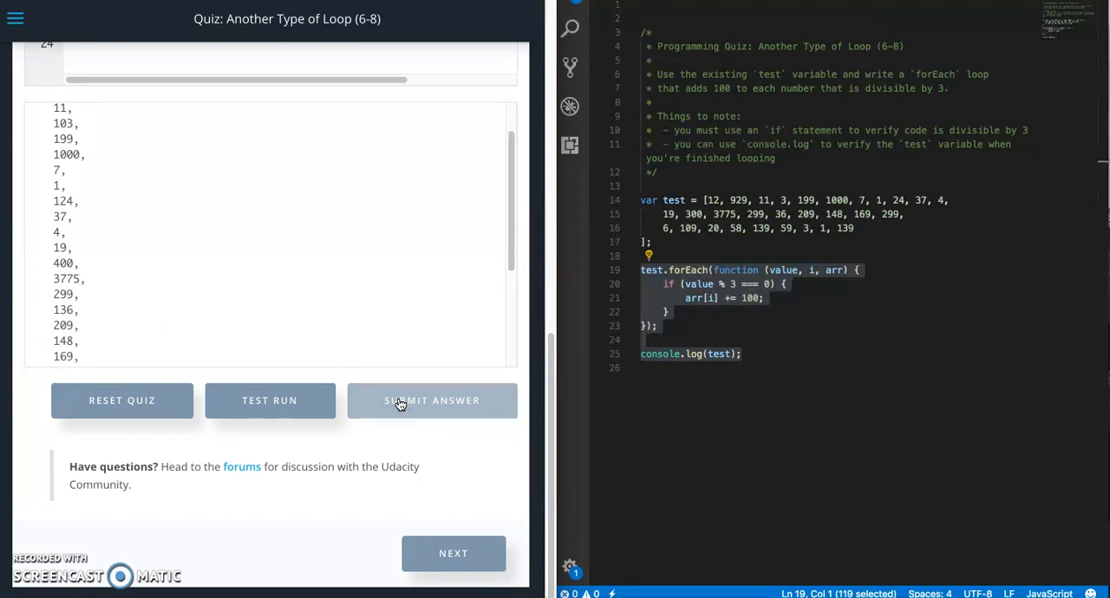
pyautogui.click(431, 401)
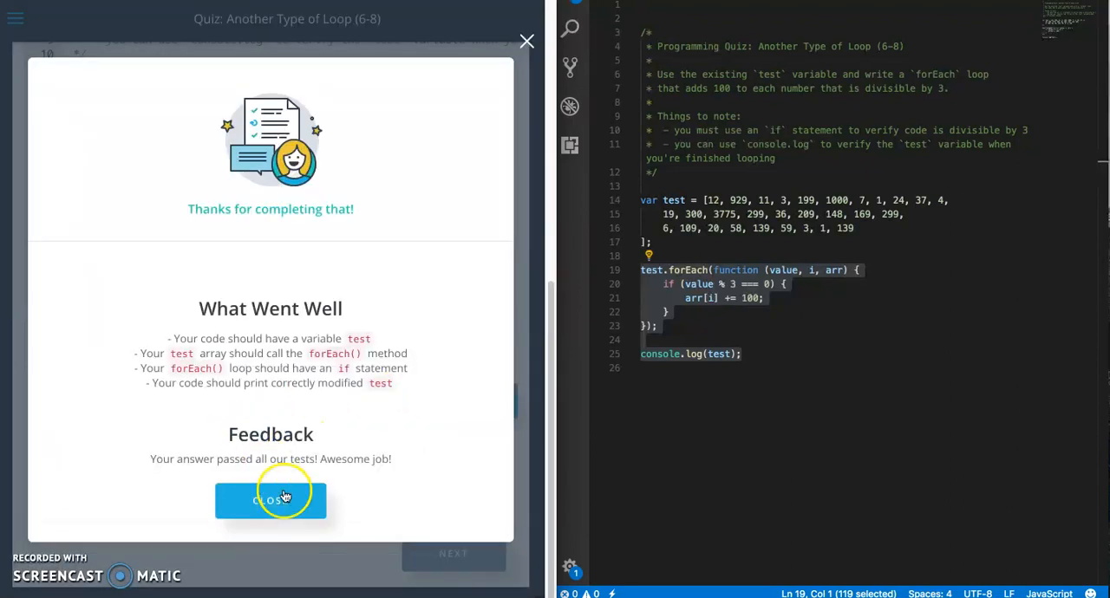
pyautogui.click(270, 500)
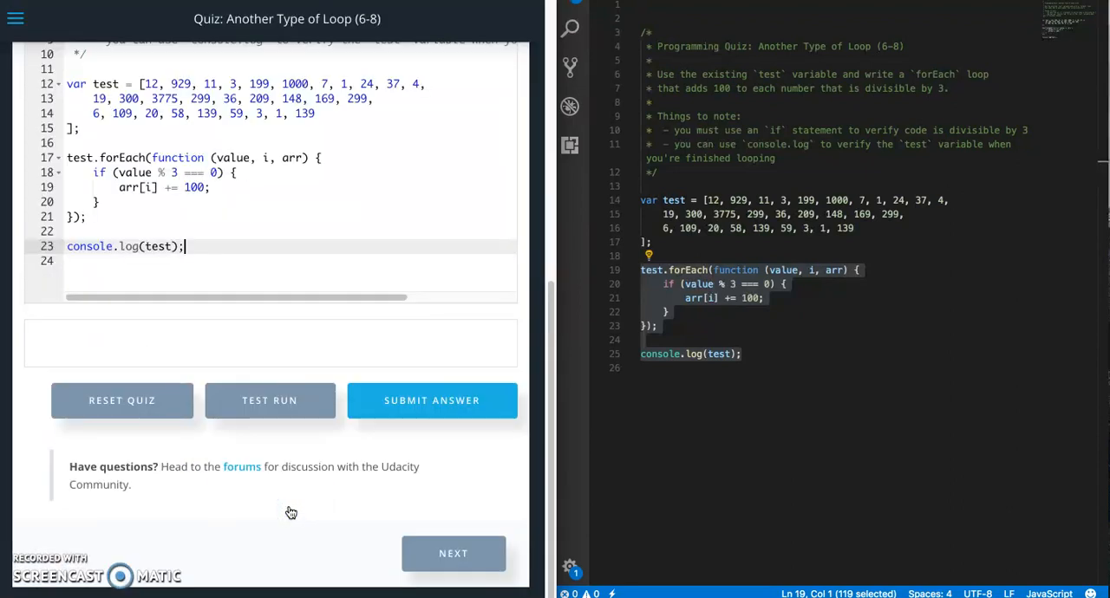